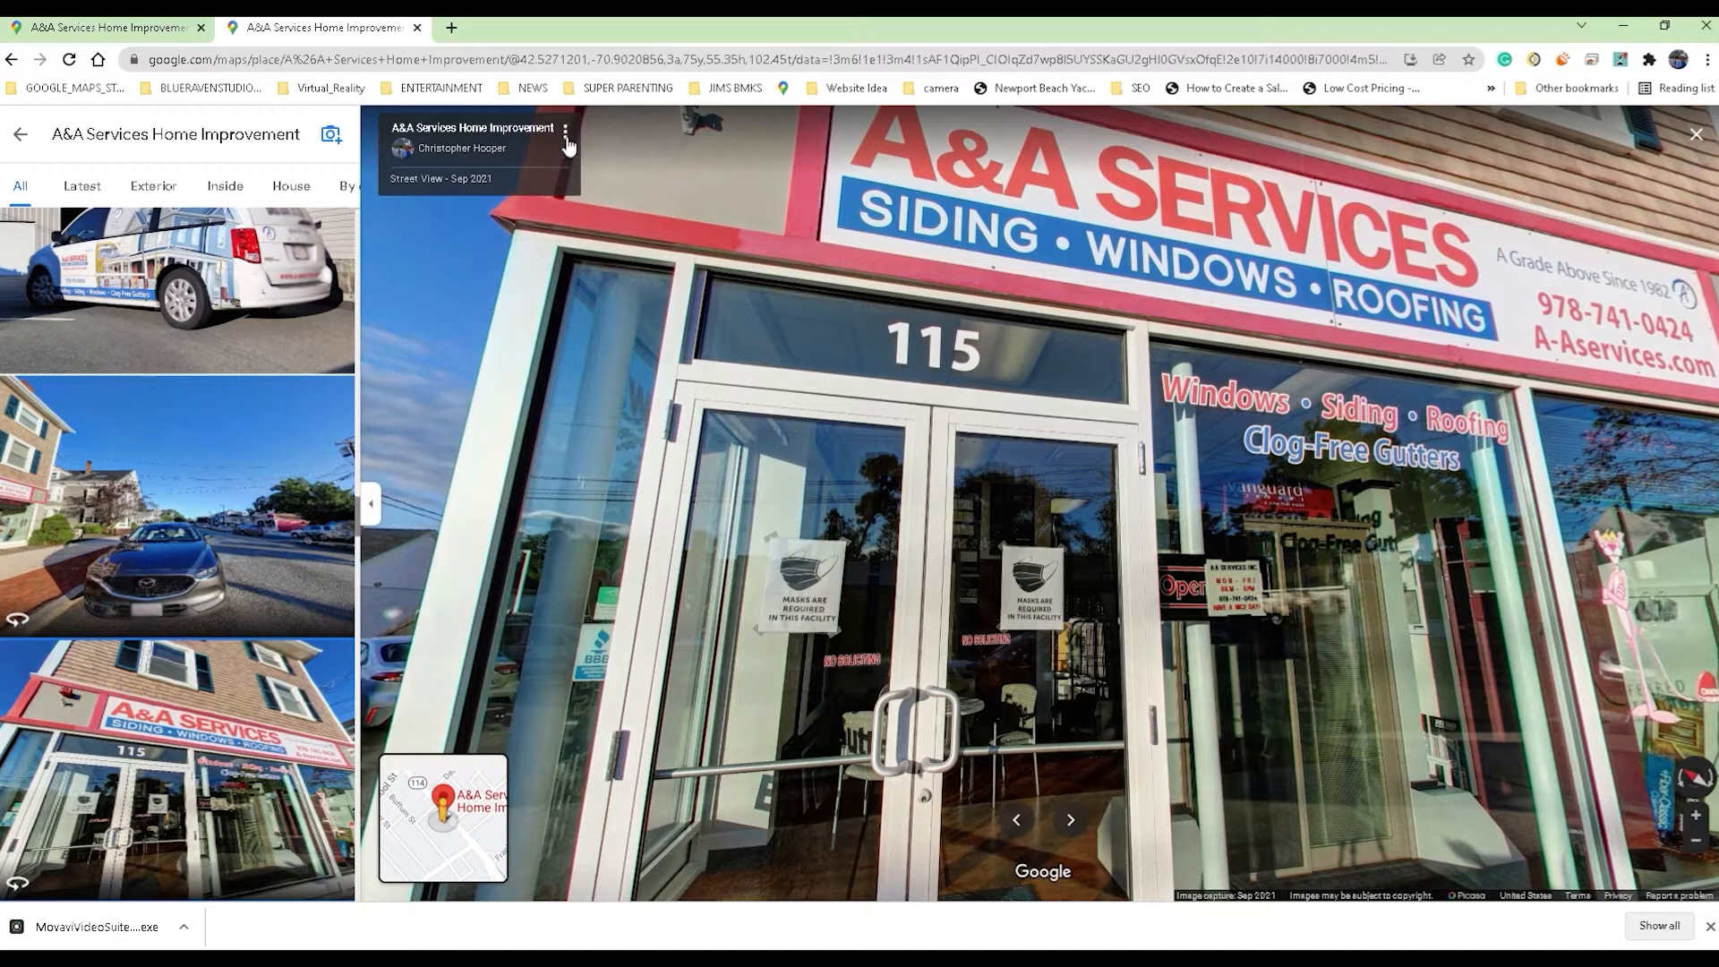
# Share the A&A Services Home Improvement Street View image from its more-options menu.
pyautogui.click(567, 132)
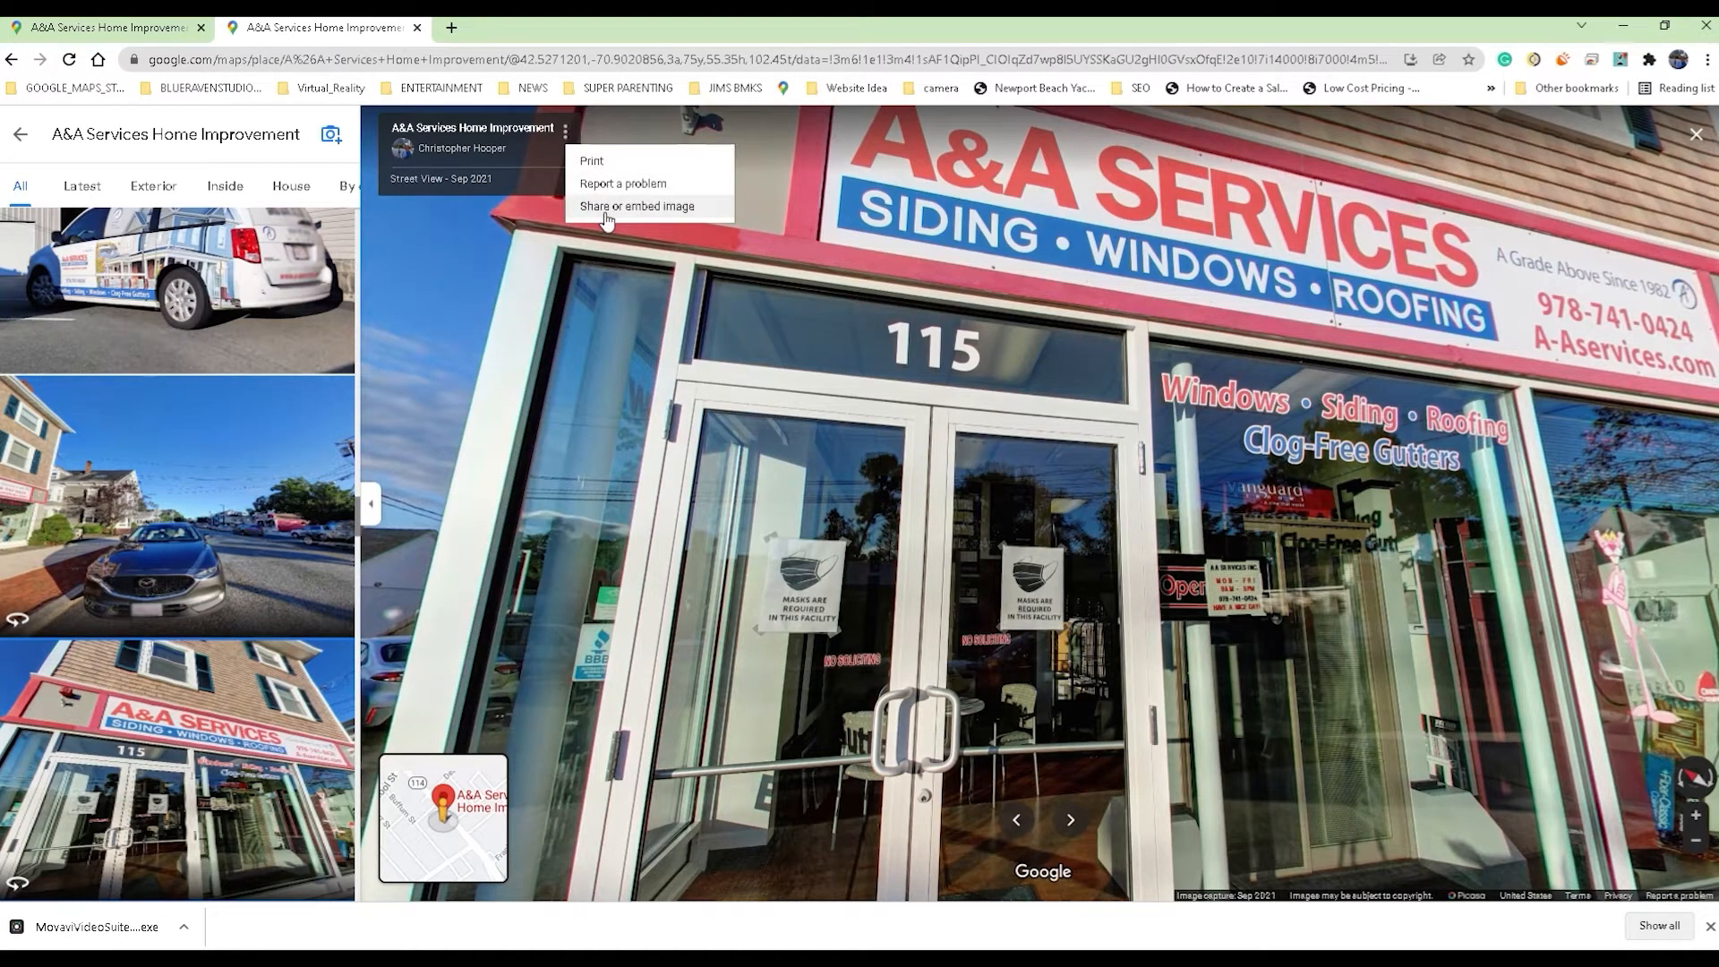
pyautogui.click(637, 207)
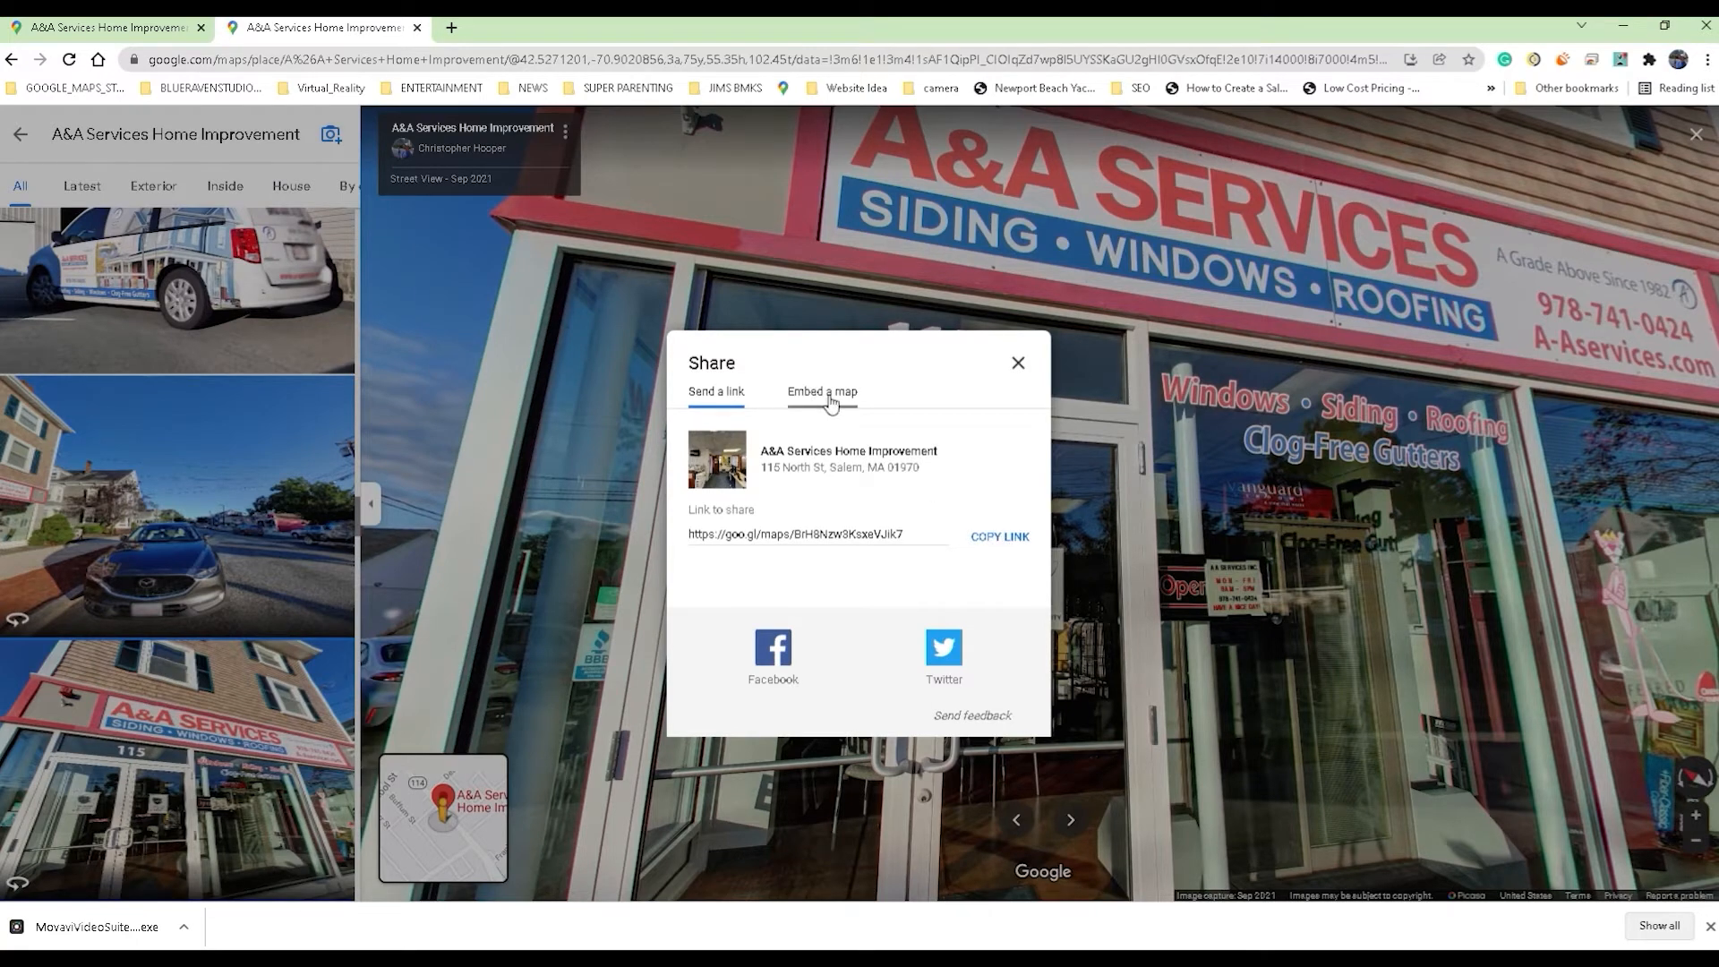
# Bring up the storefront view's iframe embed code and select it.
pyautogui.click(823, 391)
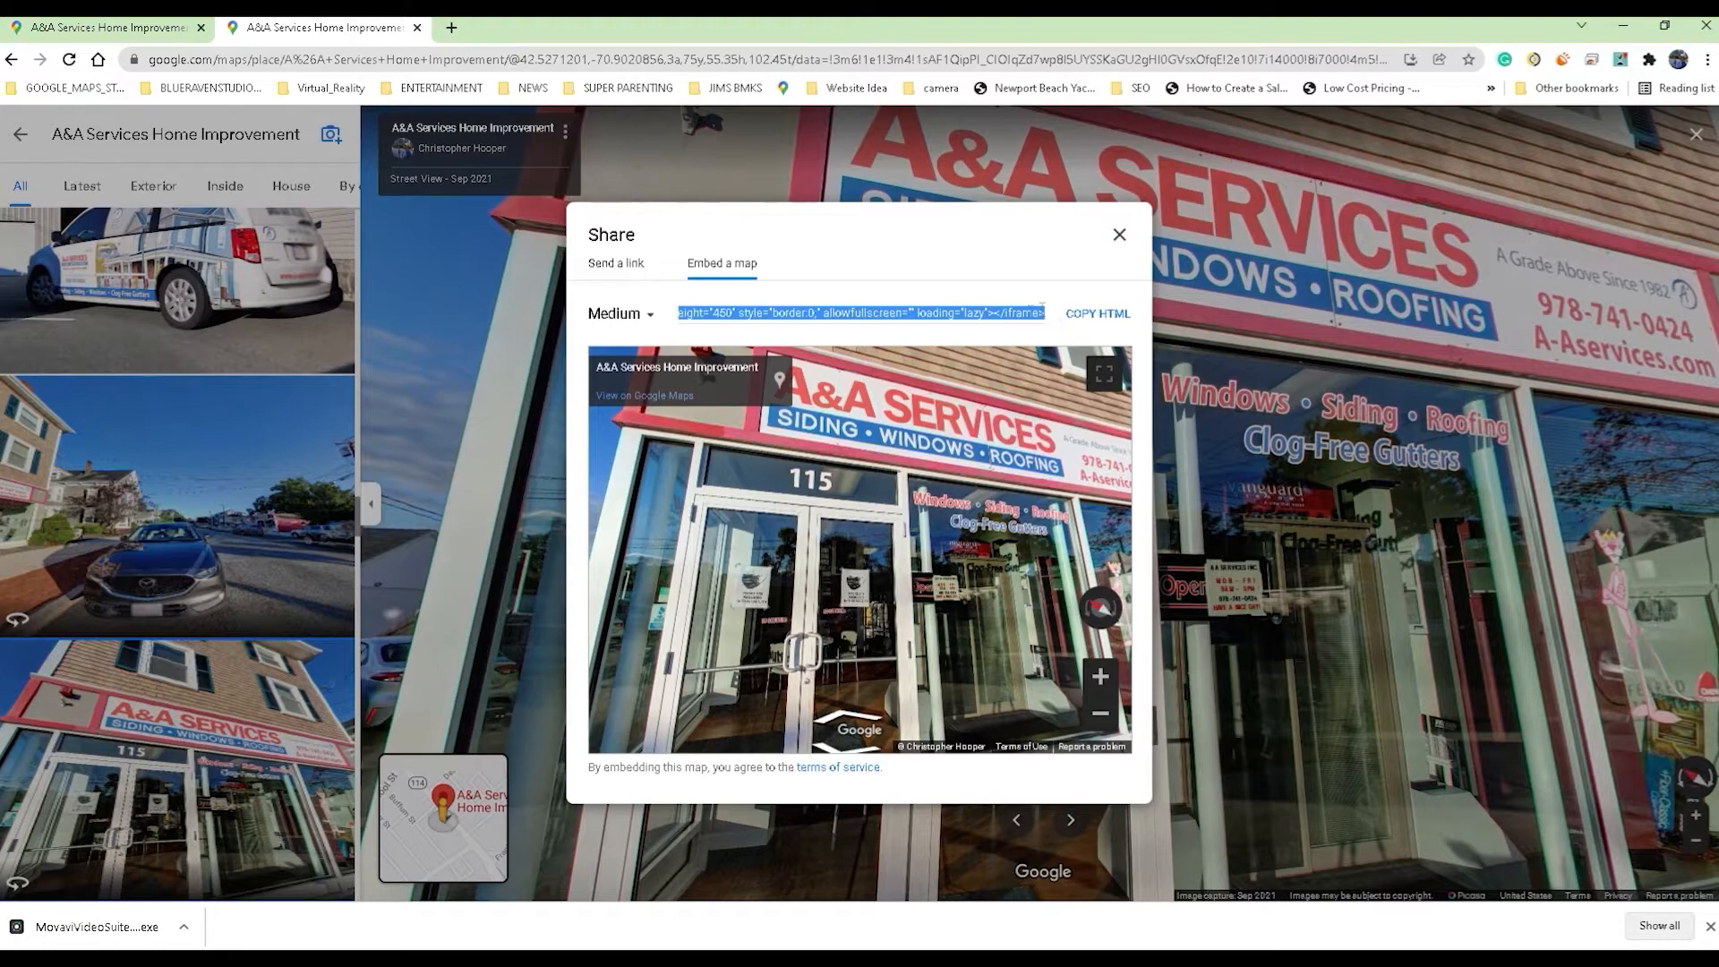
pyautogui.click(1027, 313)
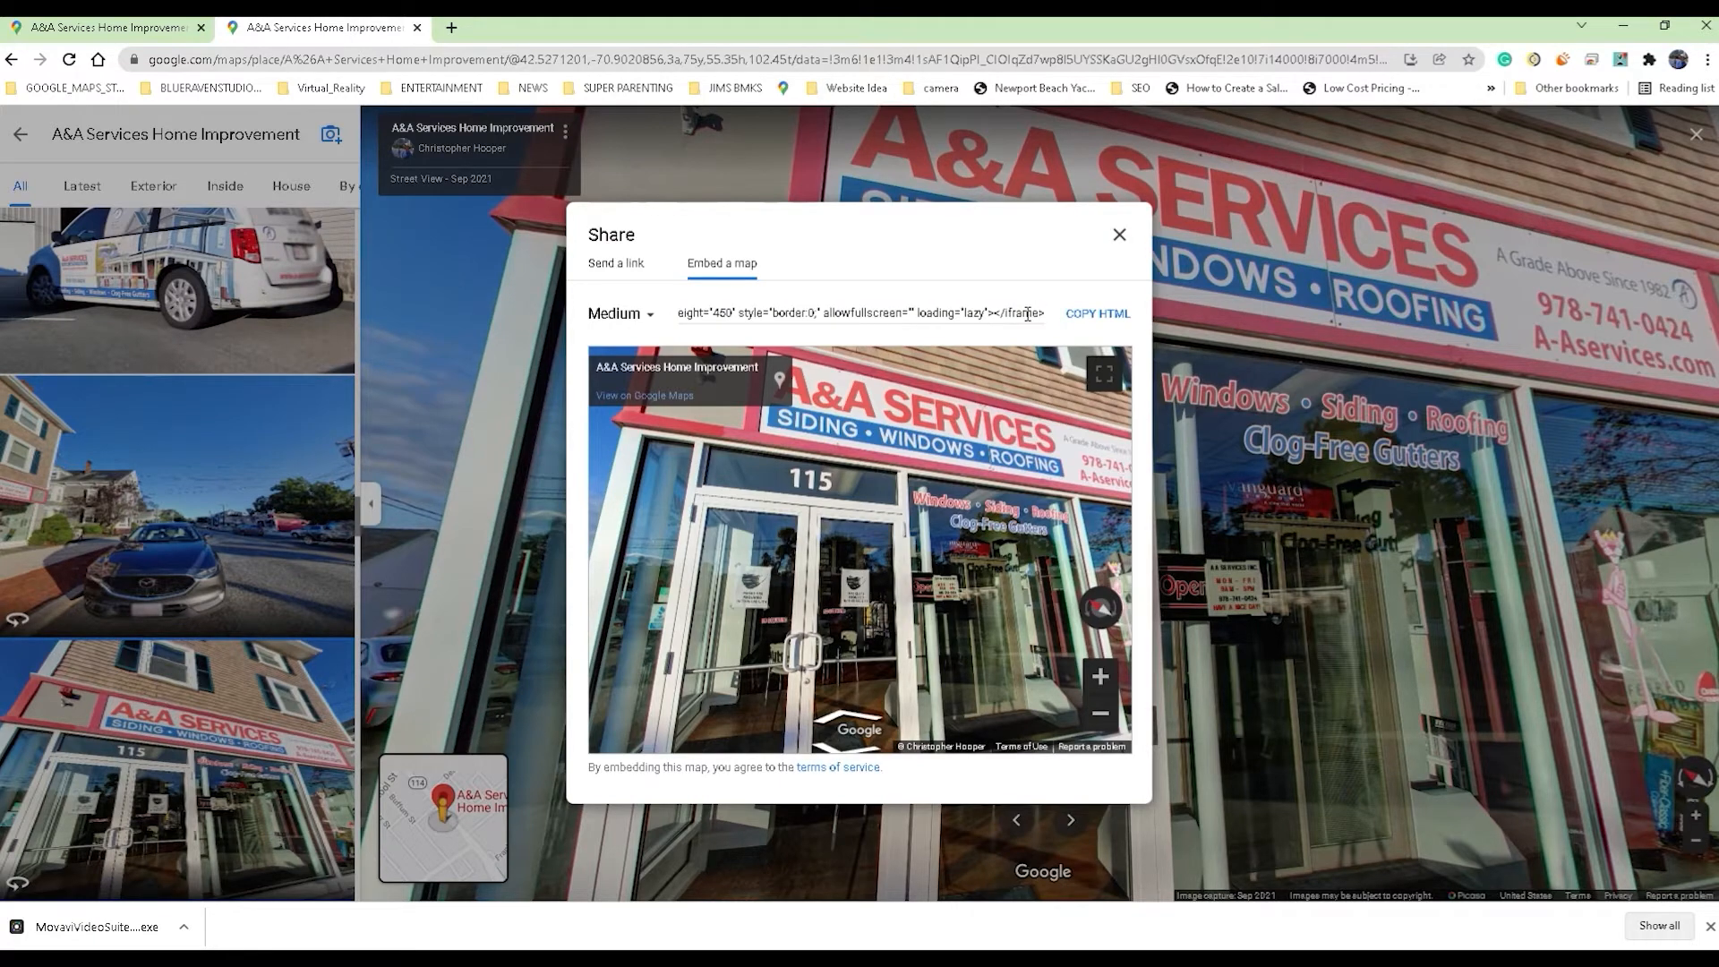
pyautogui.moveTo(1012, 333)
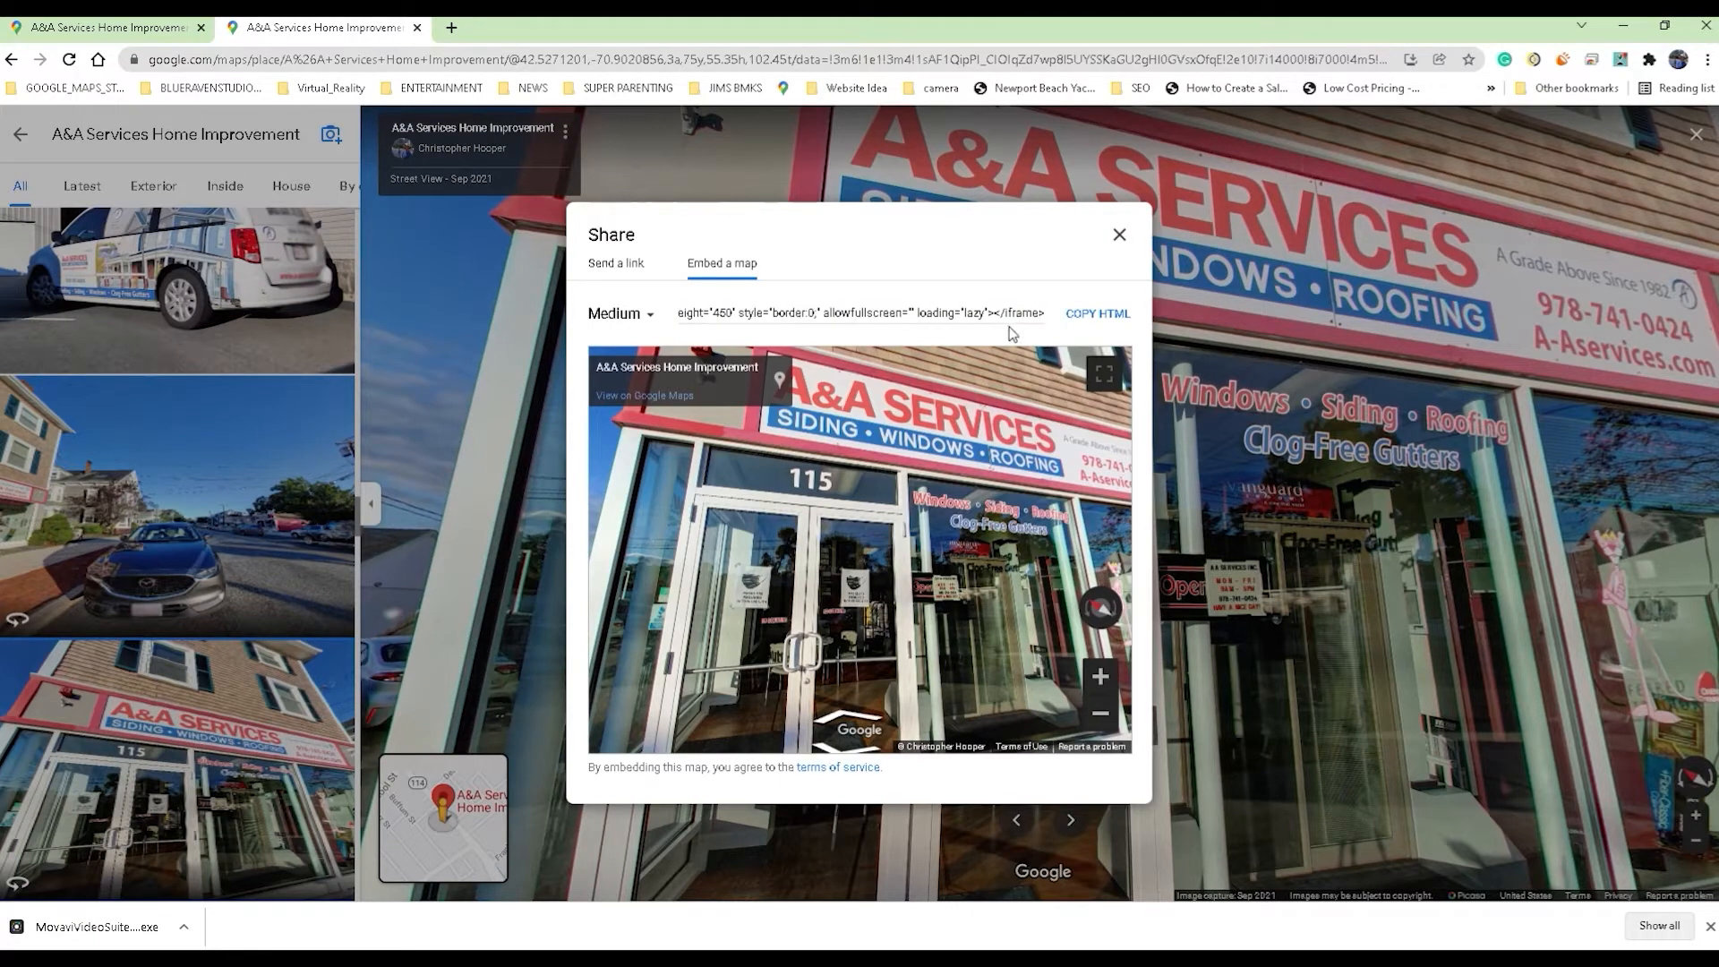
pyautogui.moveTo(703, 346)
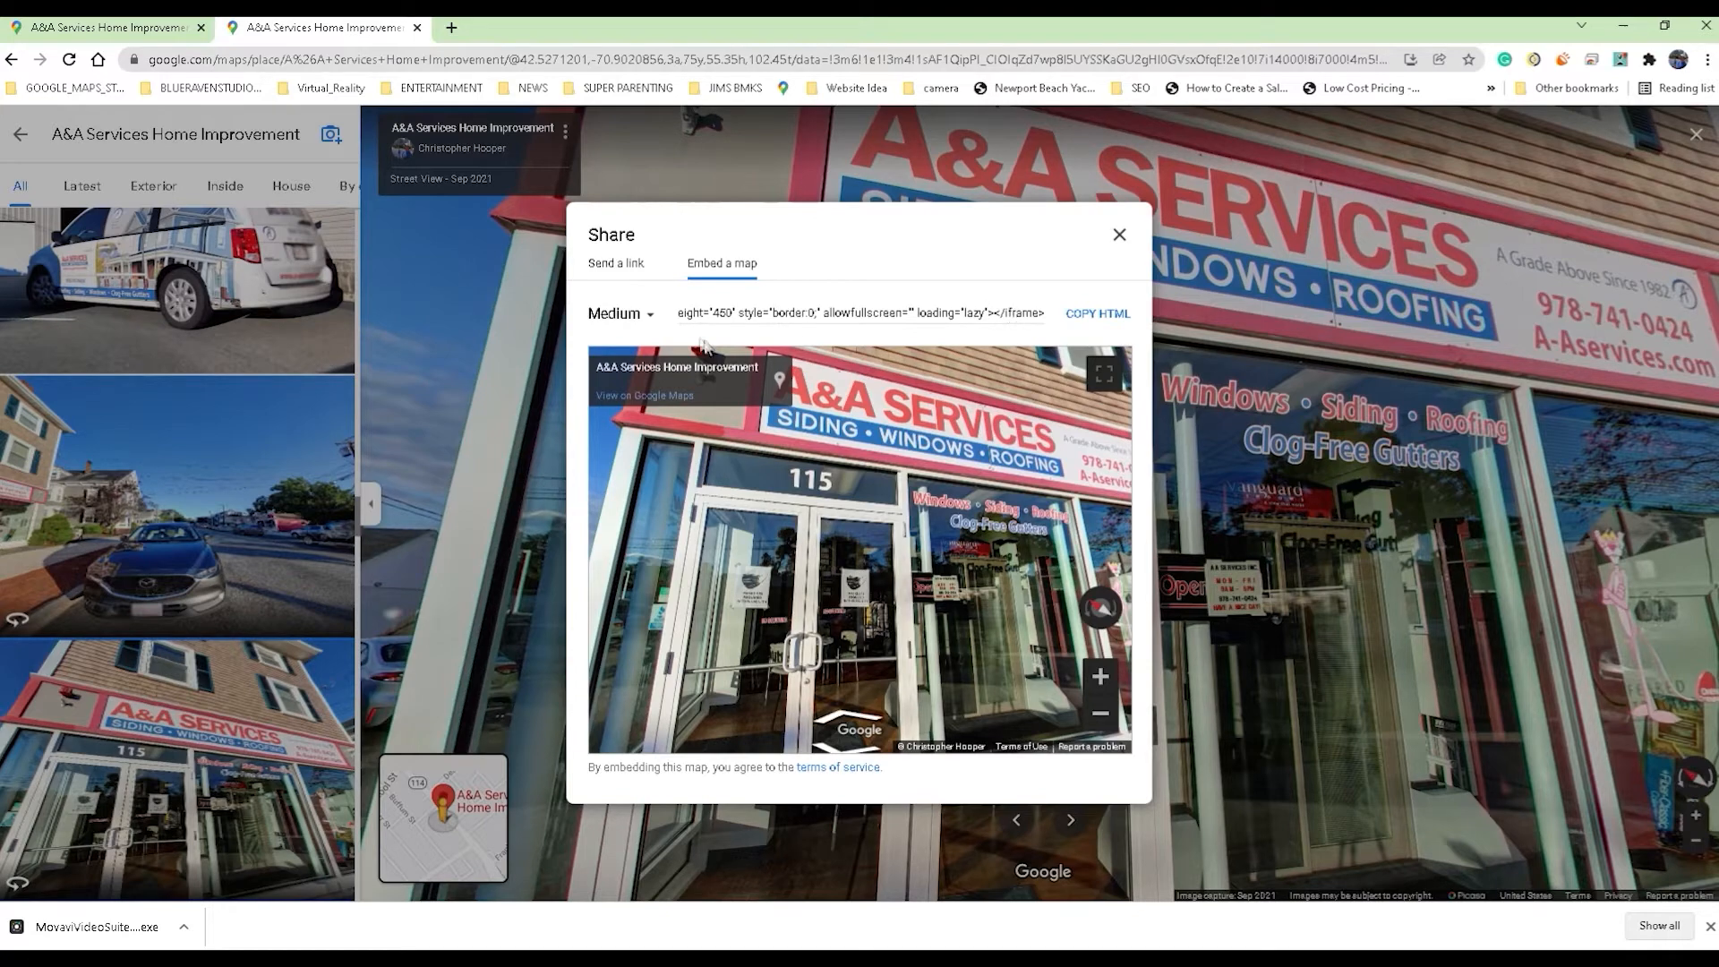
pyautogui.moveTo(647, 324)
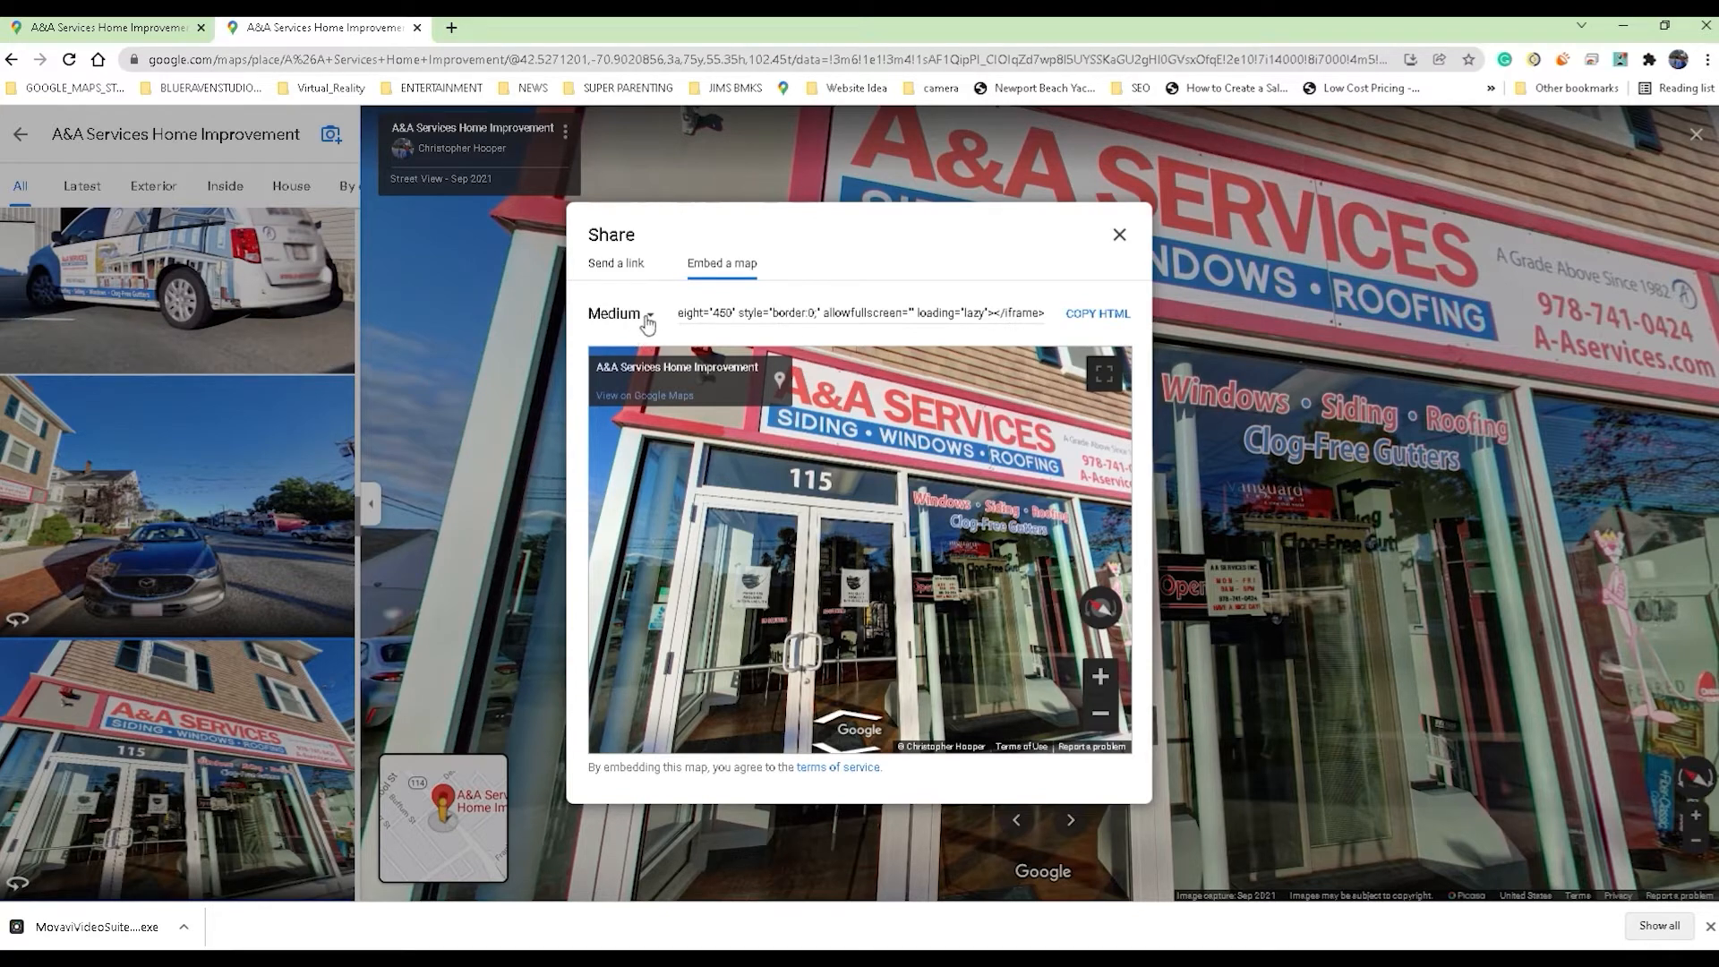
# Try Large and Custom embed sizes, settle on Large, and copy the HTML.
pyautogui.click(620, 314)
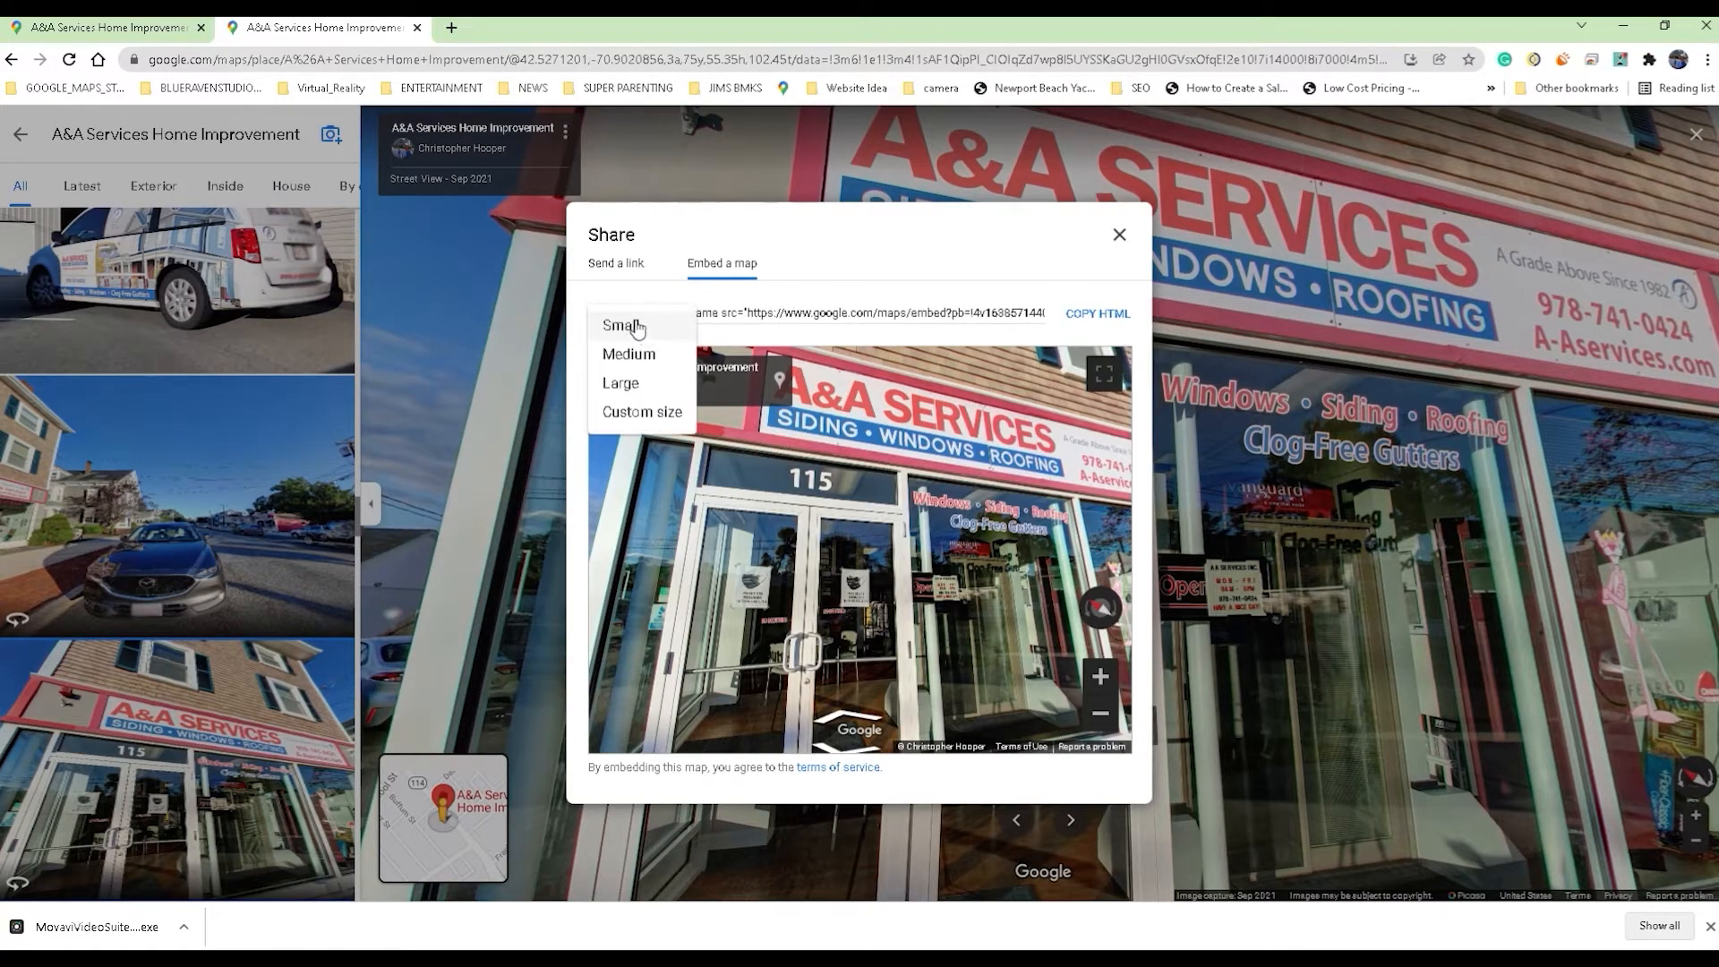
pyautogui.click(620, 383)
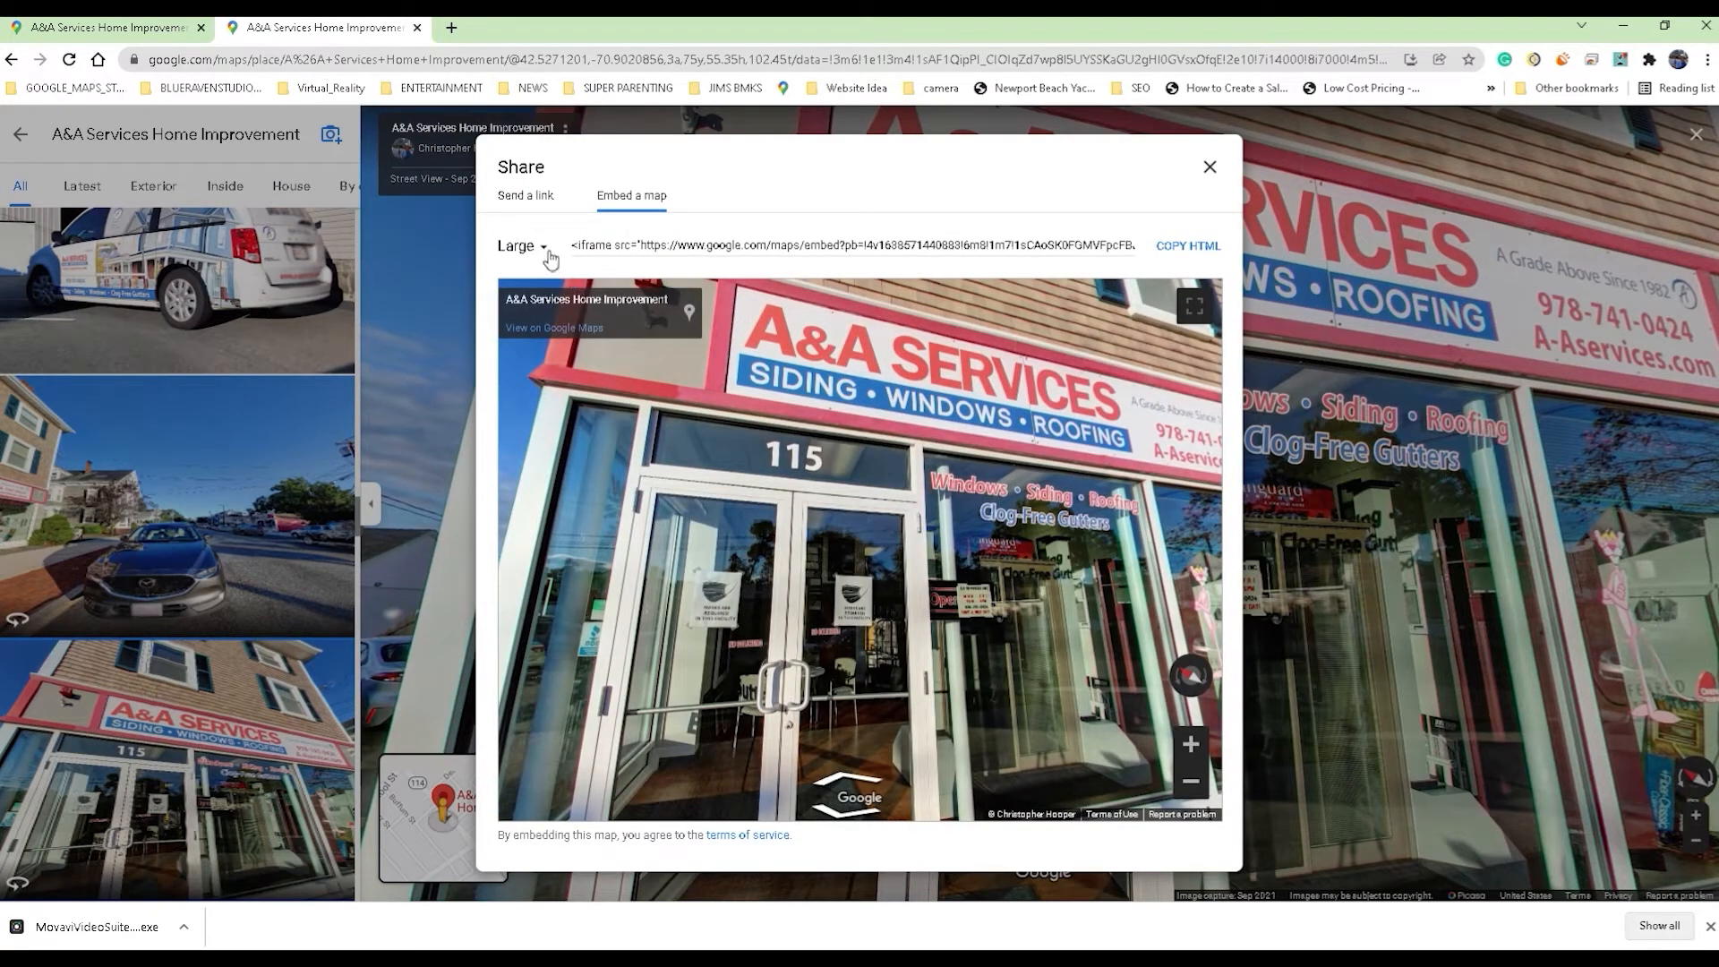
pyautogui.click(518, 247)
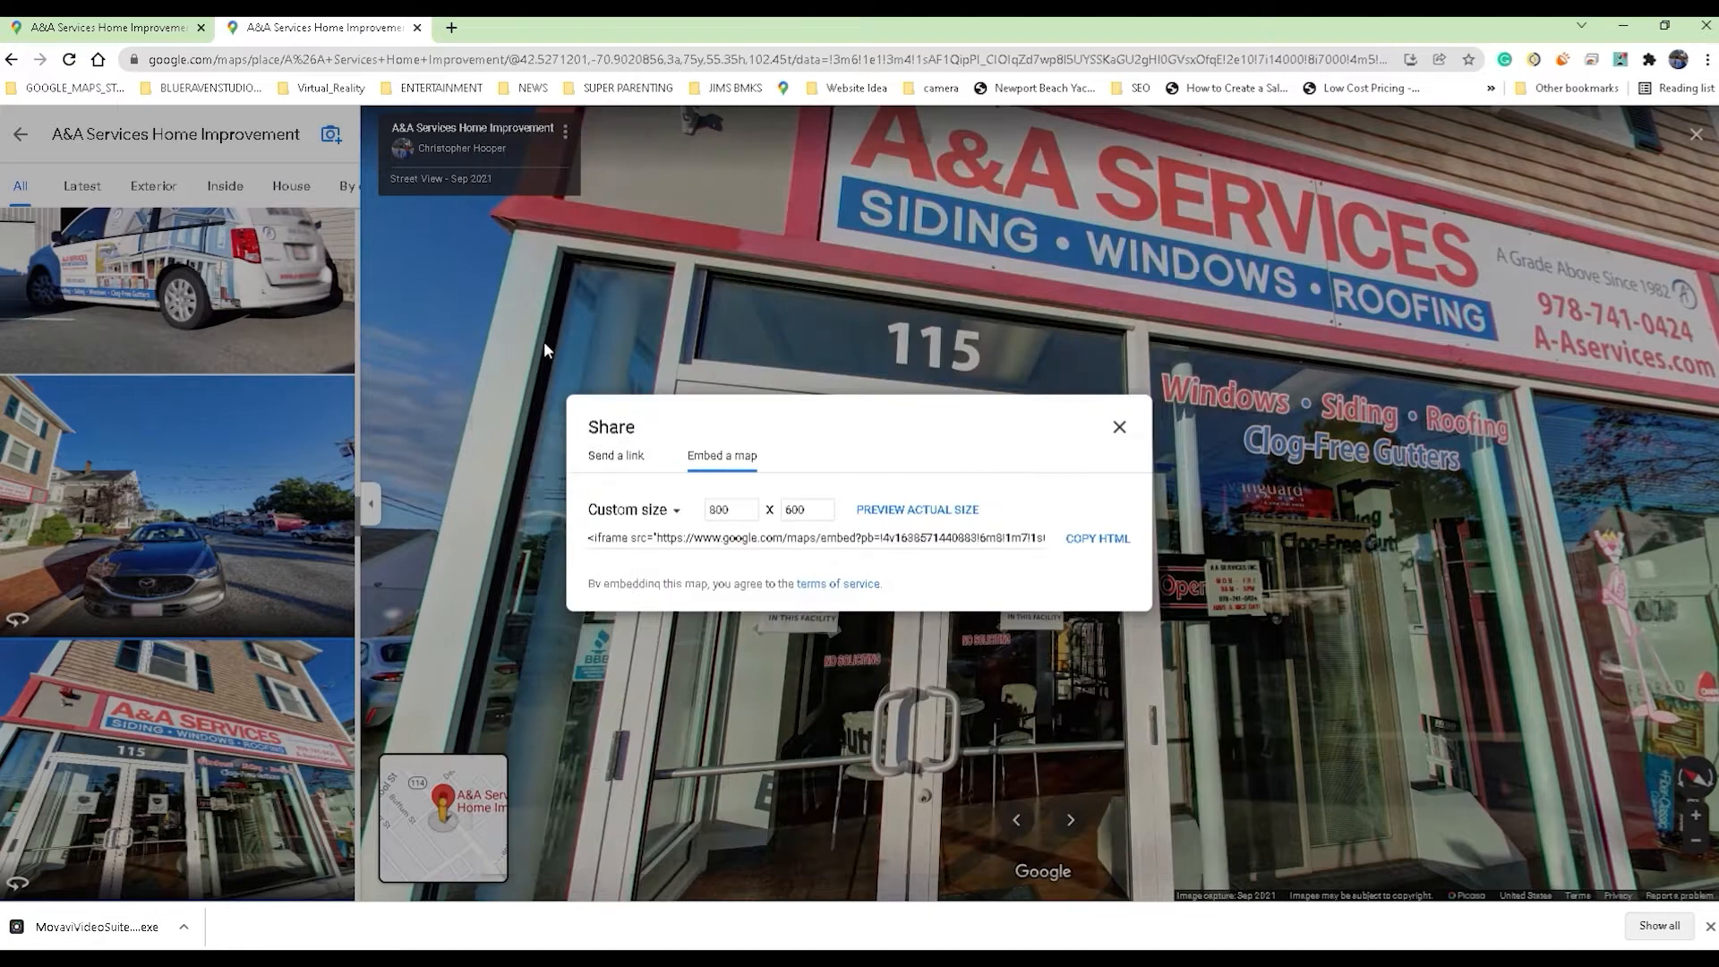
pyautogui.click(731, 510)
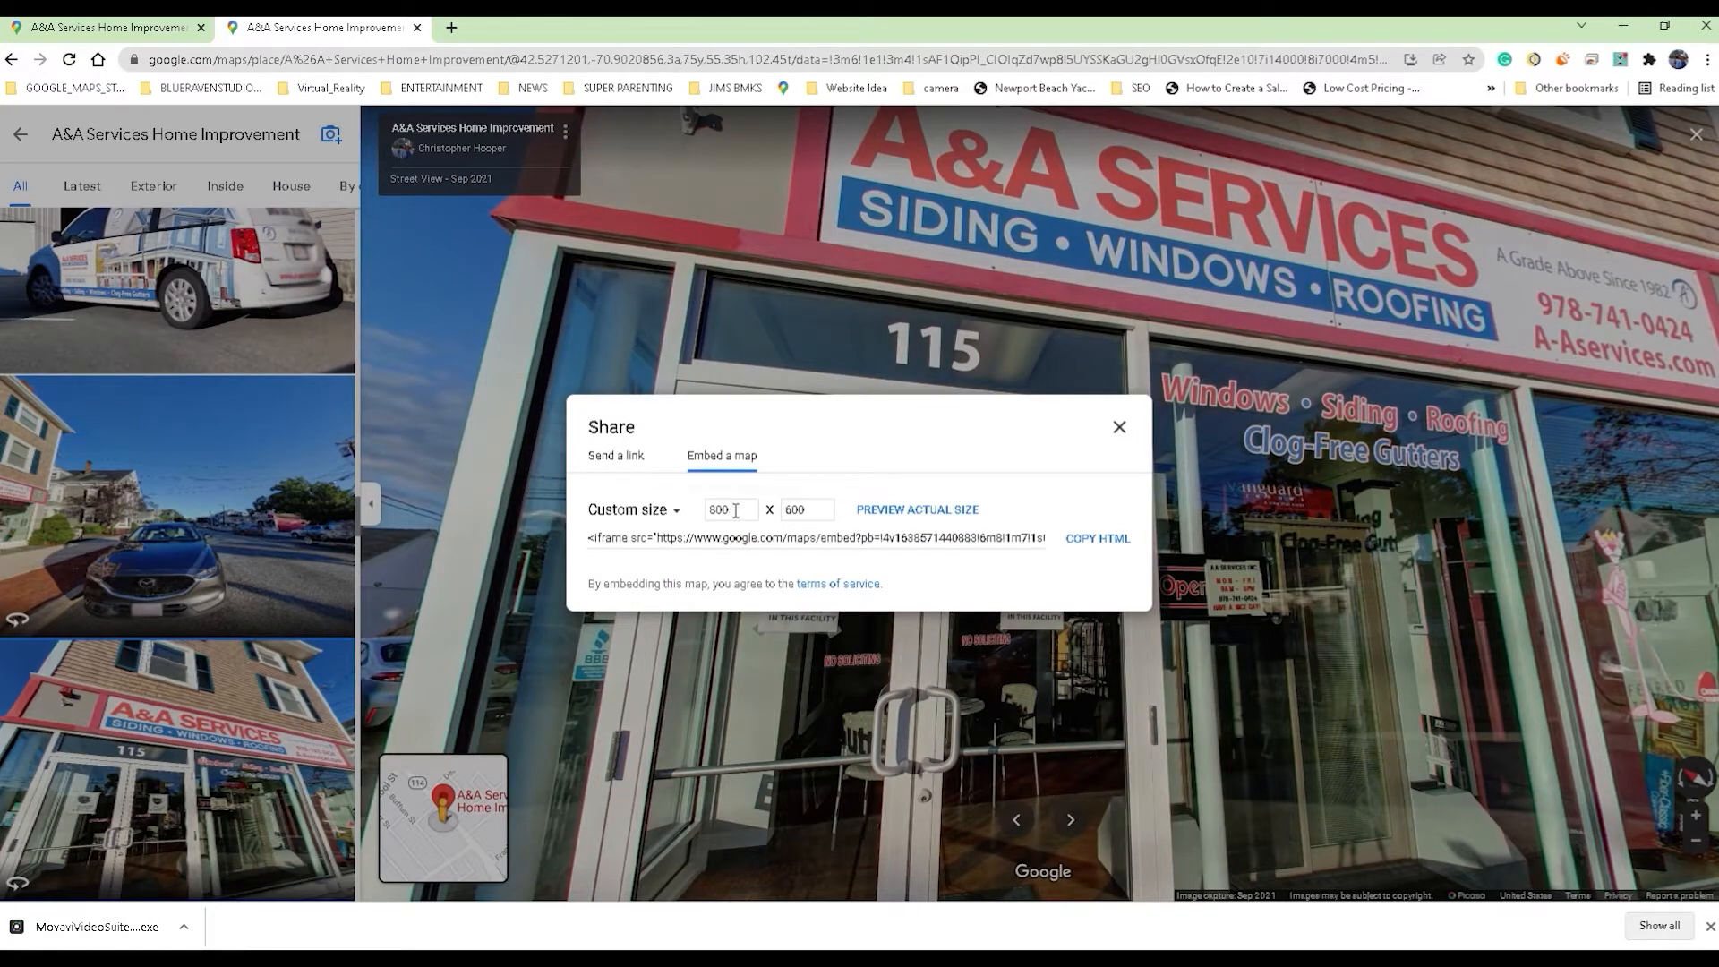
pyautogui.click(631, 509)
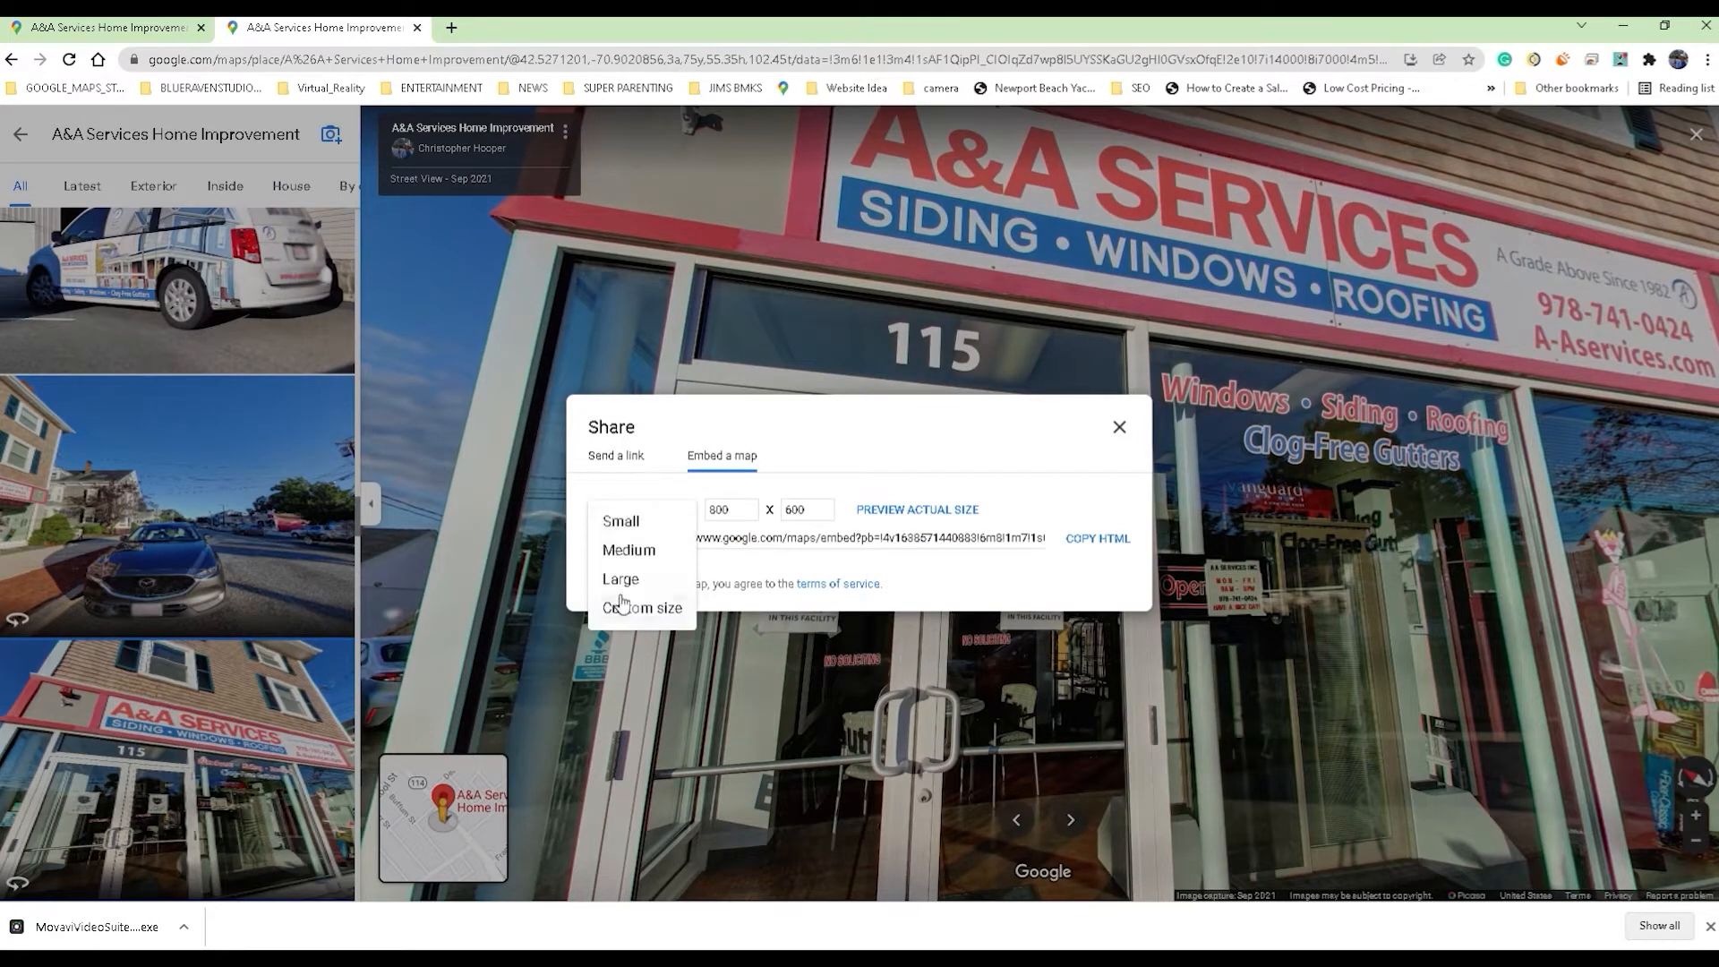
pyautogui.click(621, 579)
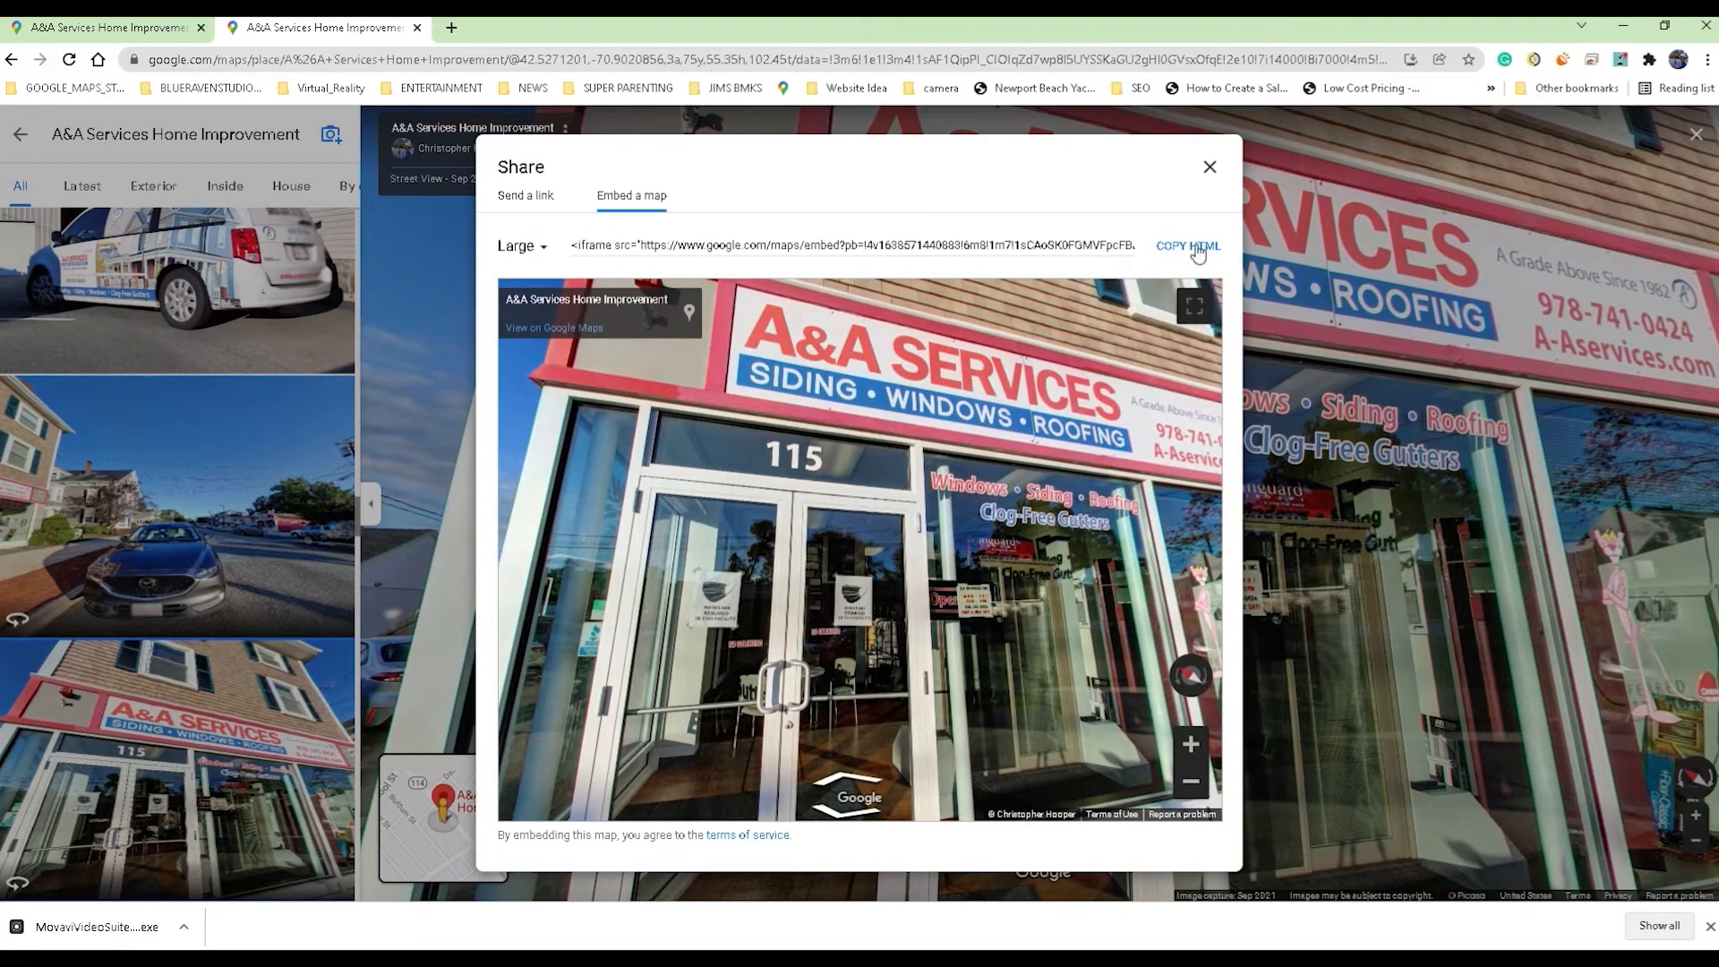
pyautogui.click(117, 28)
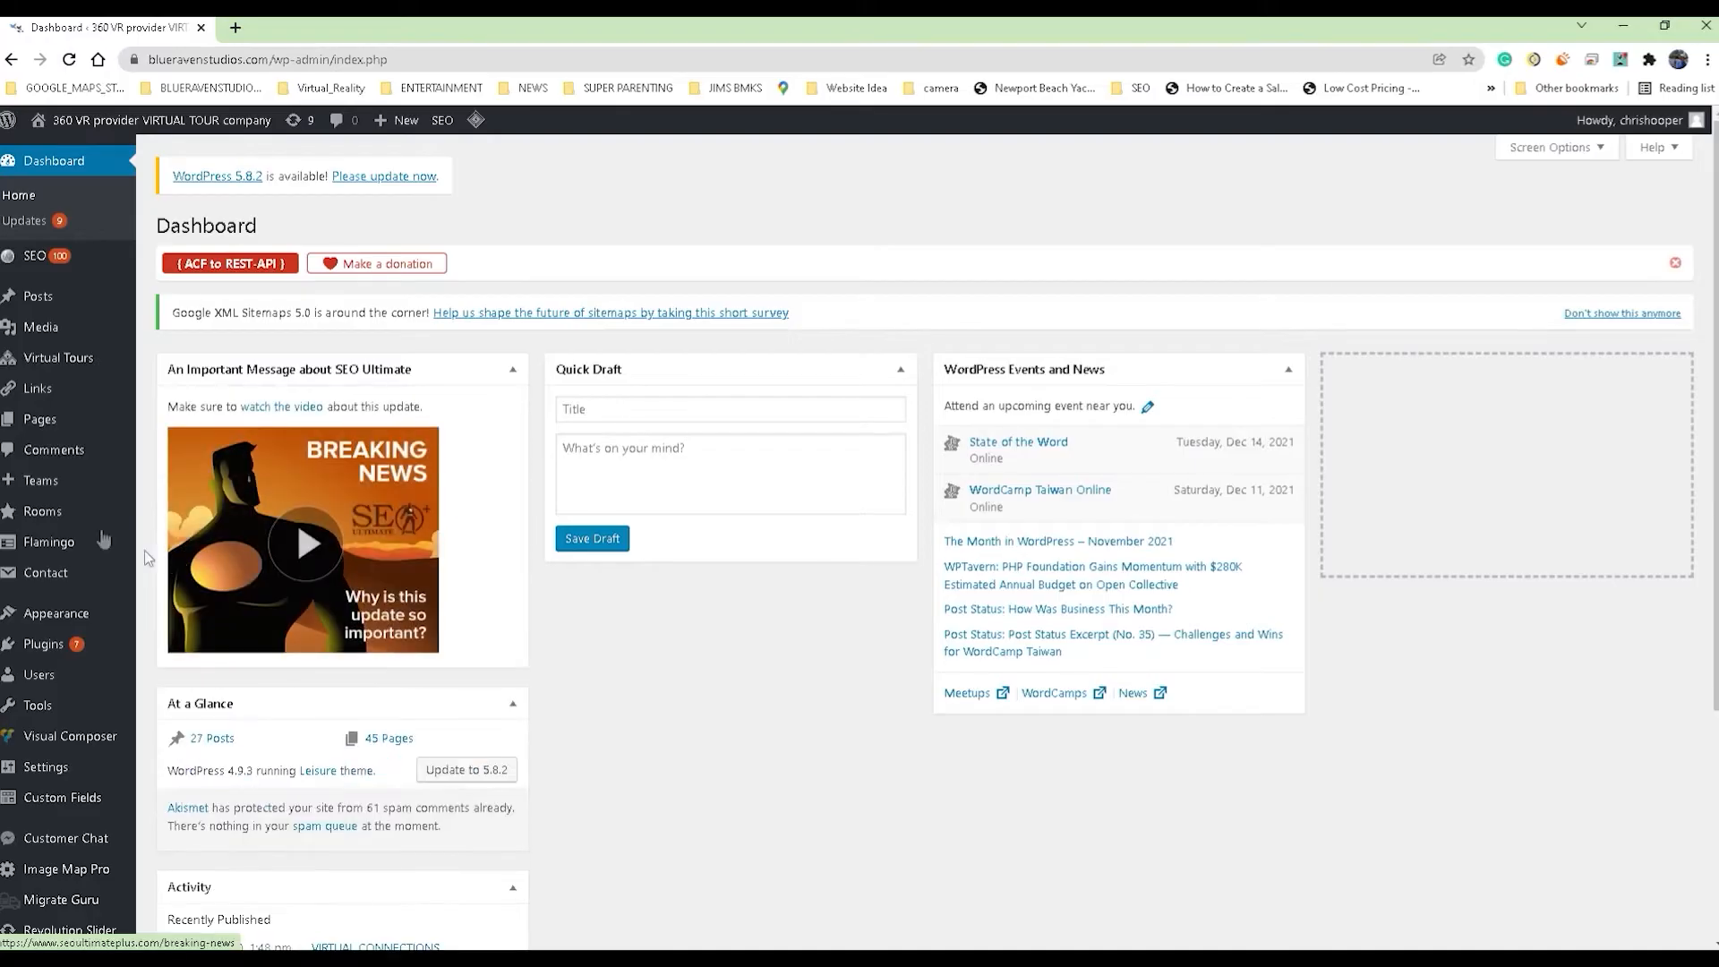
pyautogui.moveTo(40, 419)
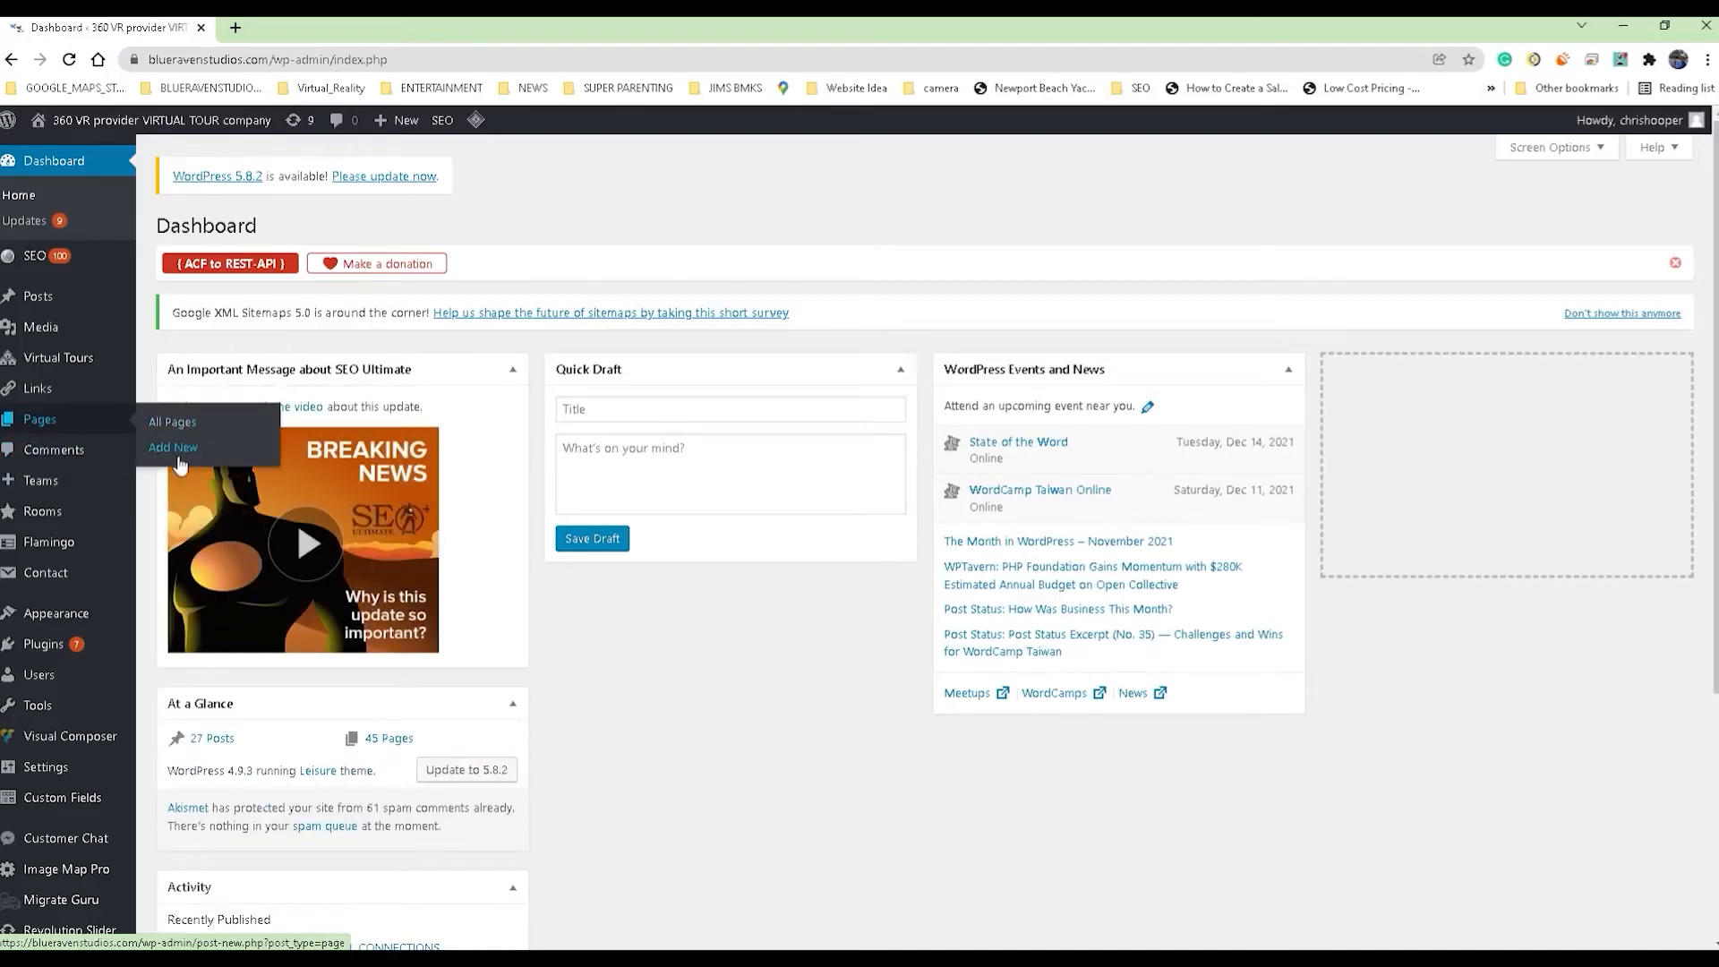
pyautogui.moveTo(177, 426)
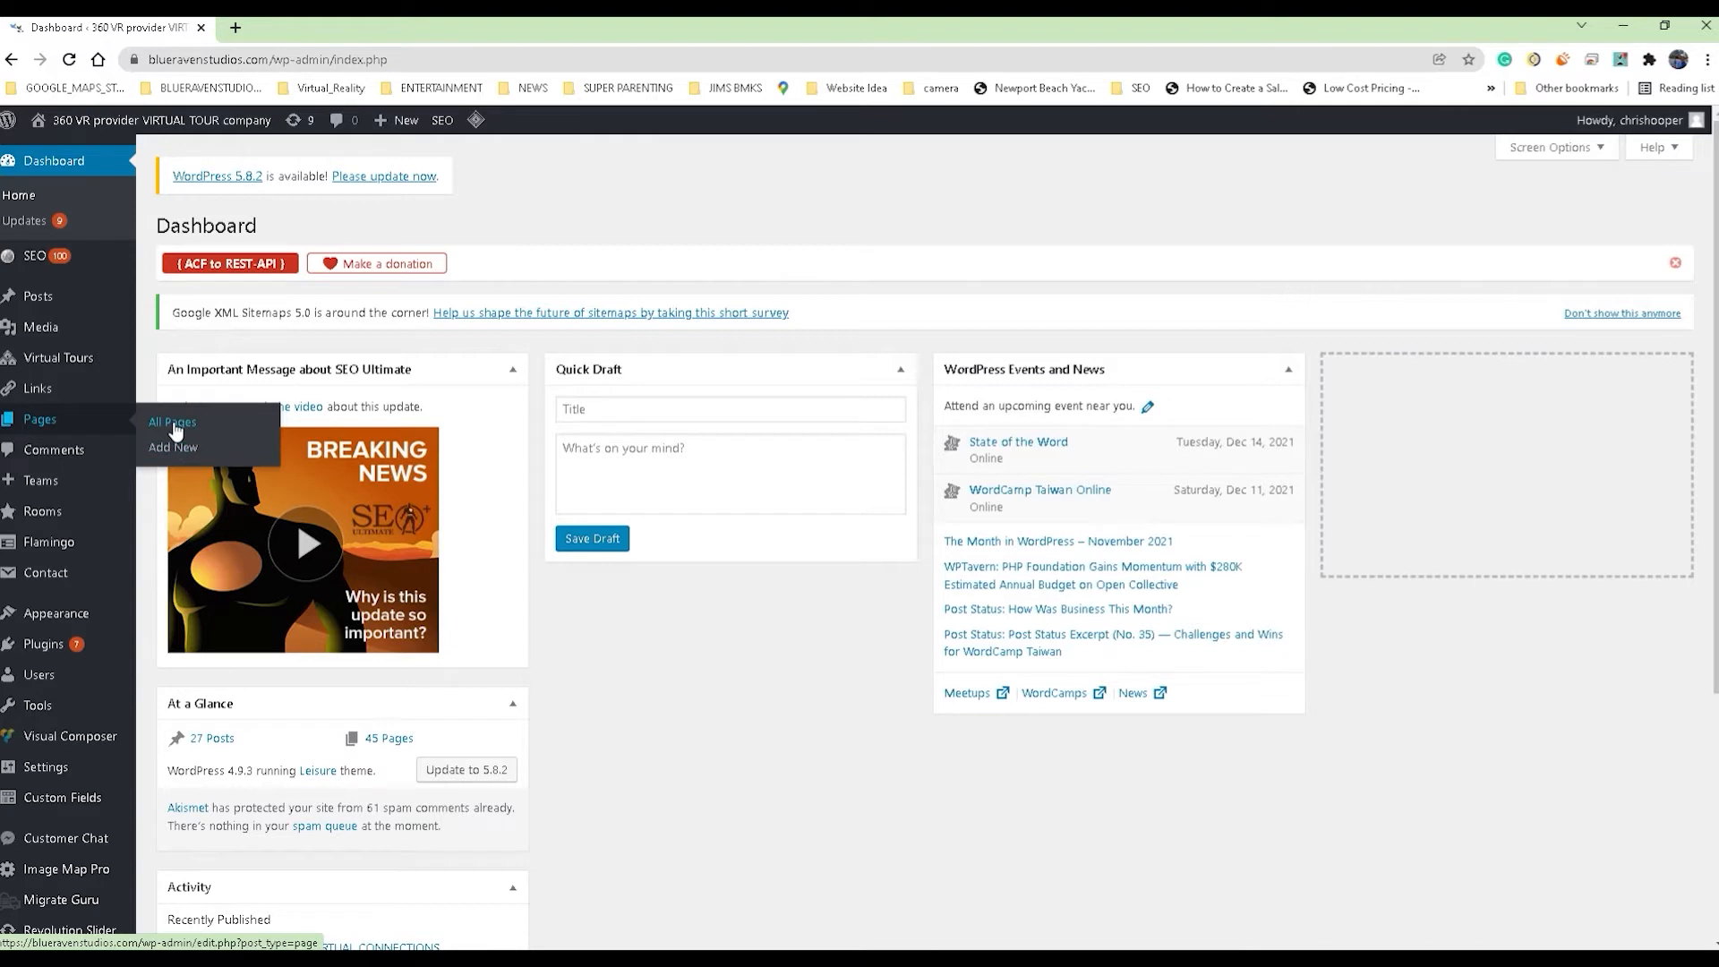
pyautogui.moveTo(174, 451)
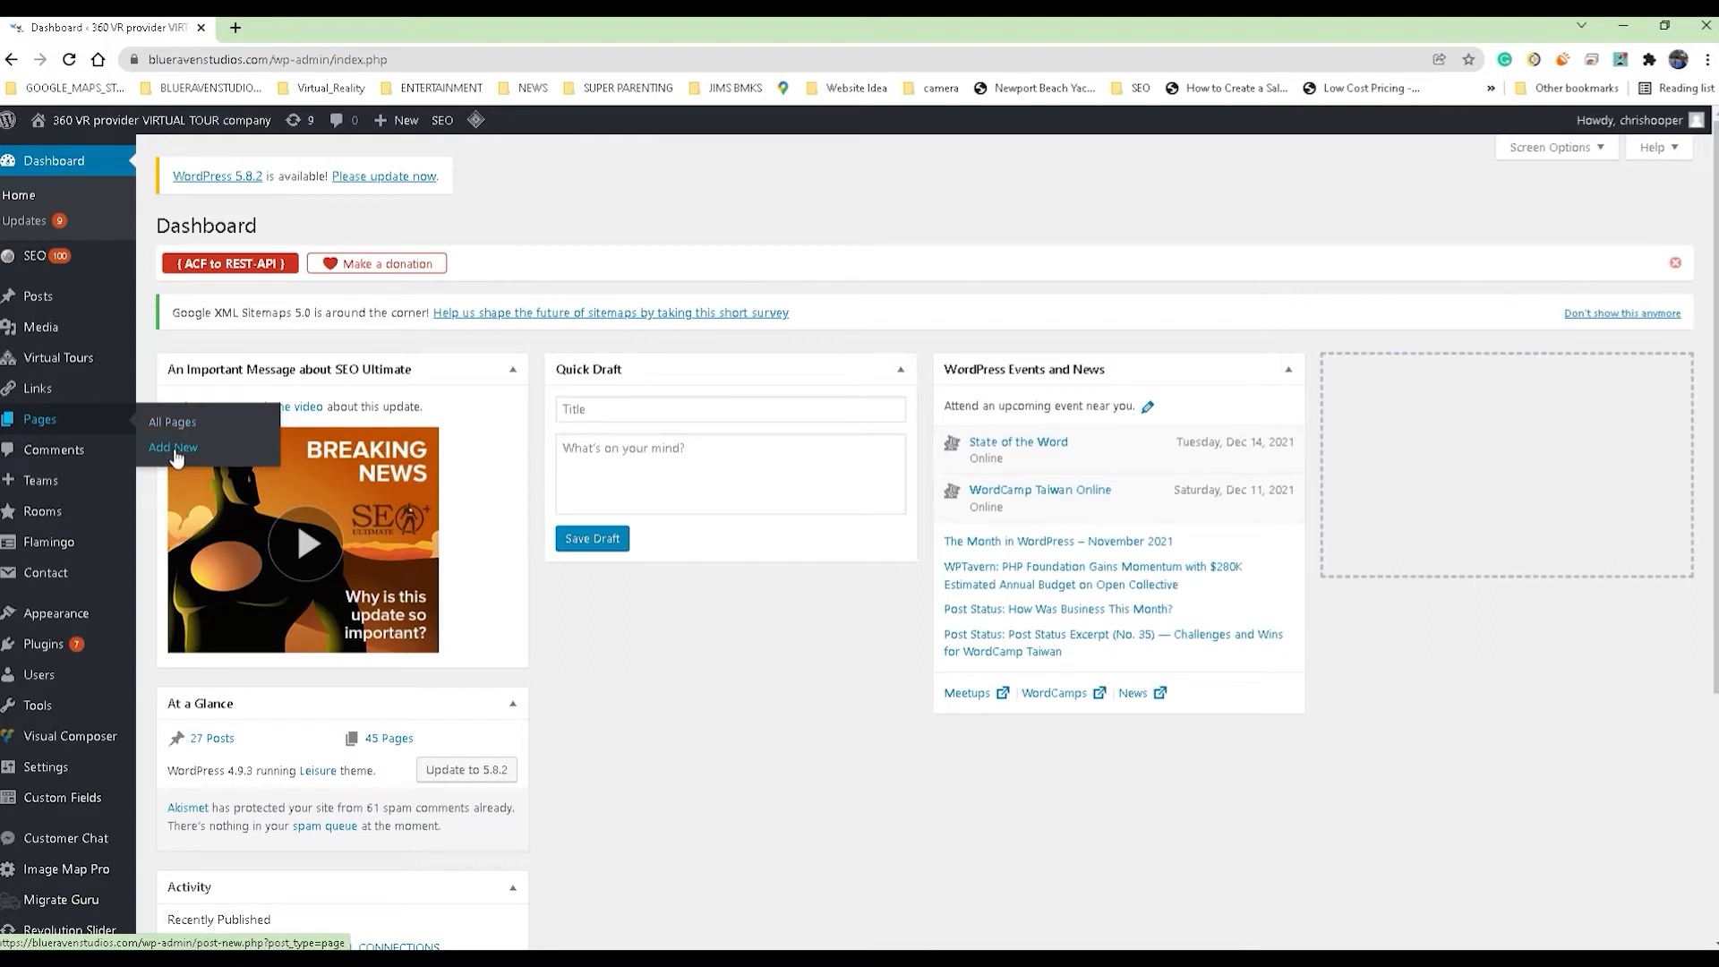
# Choose Add New under Pages in the WordPress dashboard.
pyautogui.click(172, 447)
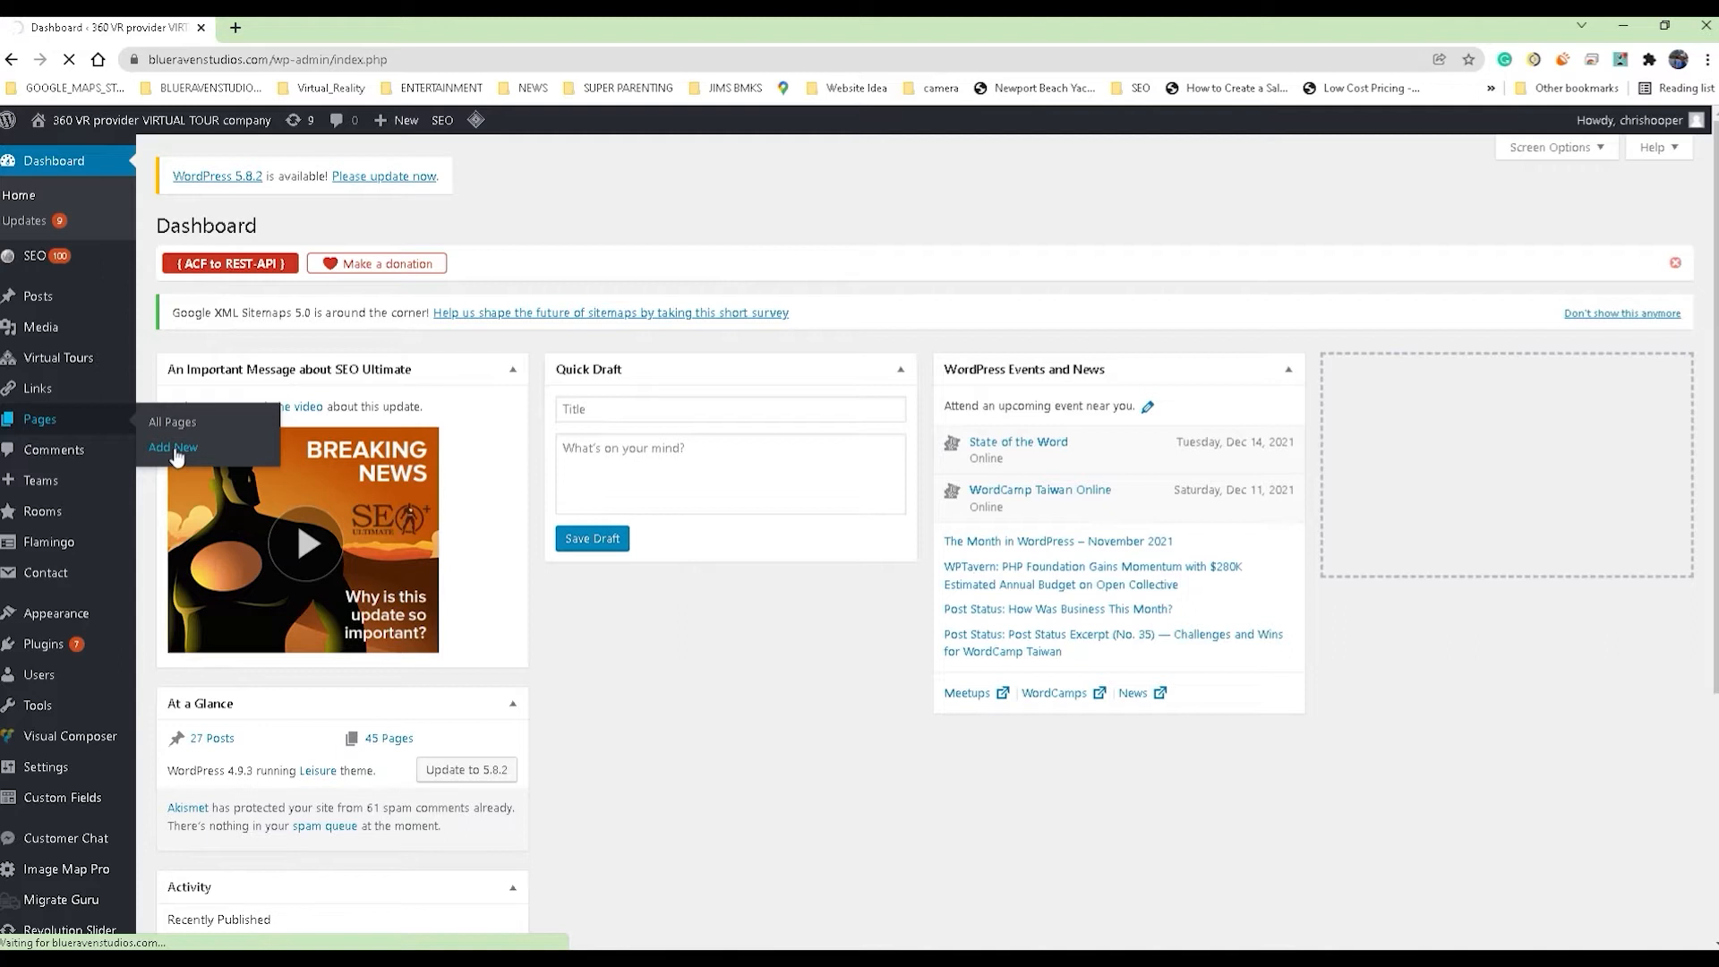
# Place the cursor in the empty body of the new WordPress page.
pyautogui.click(172, 447)
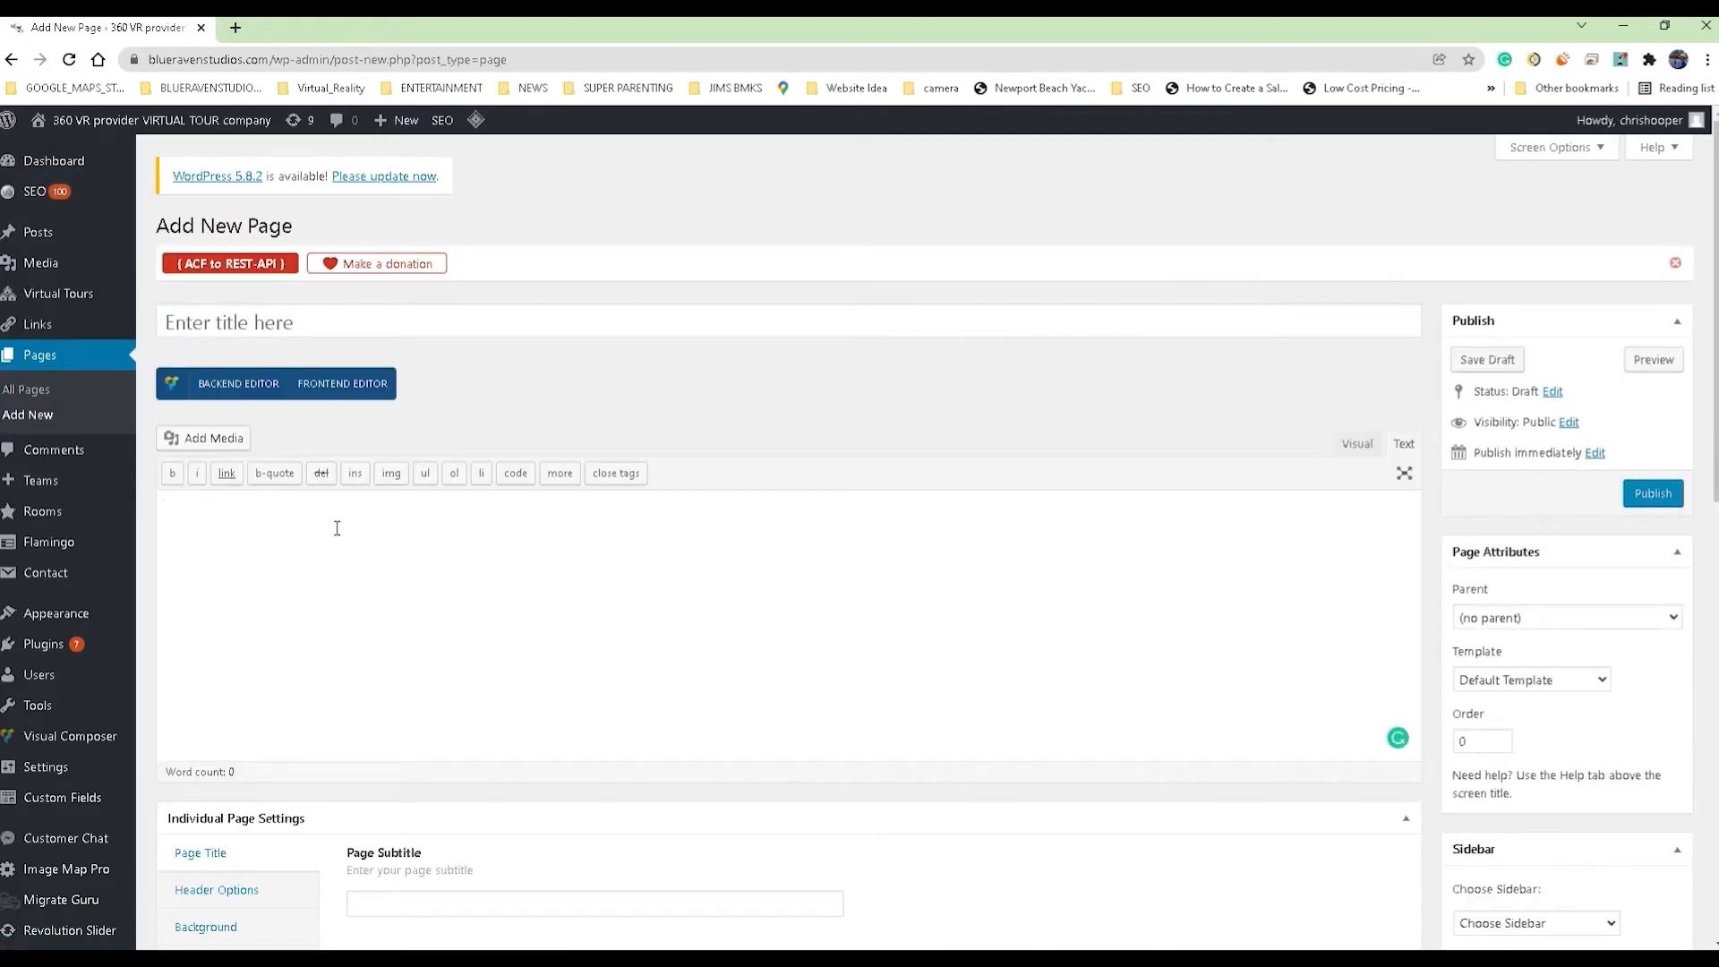
pyautogui.click(336, 529)
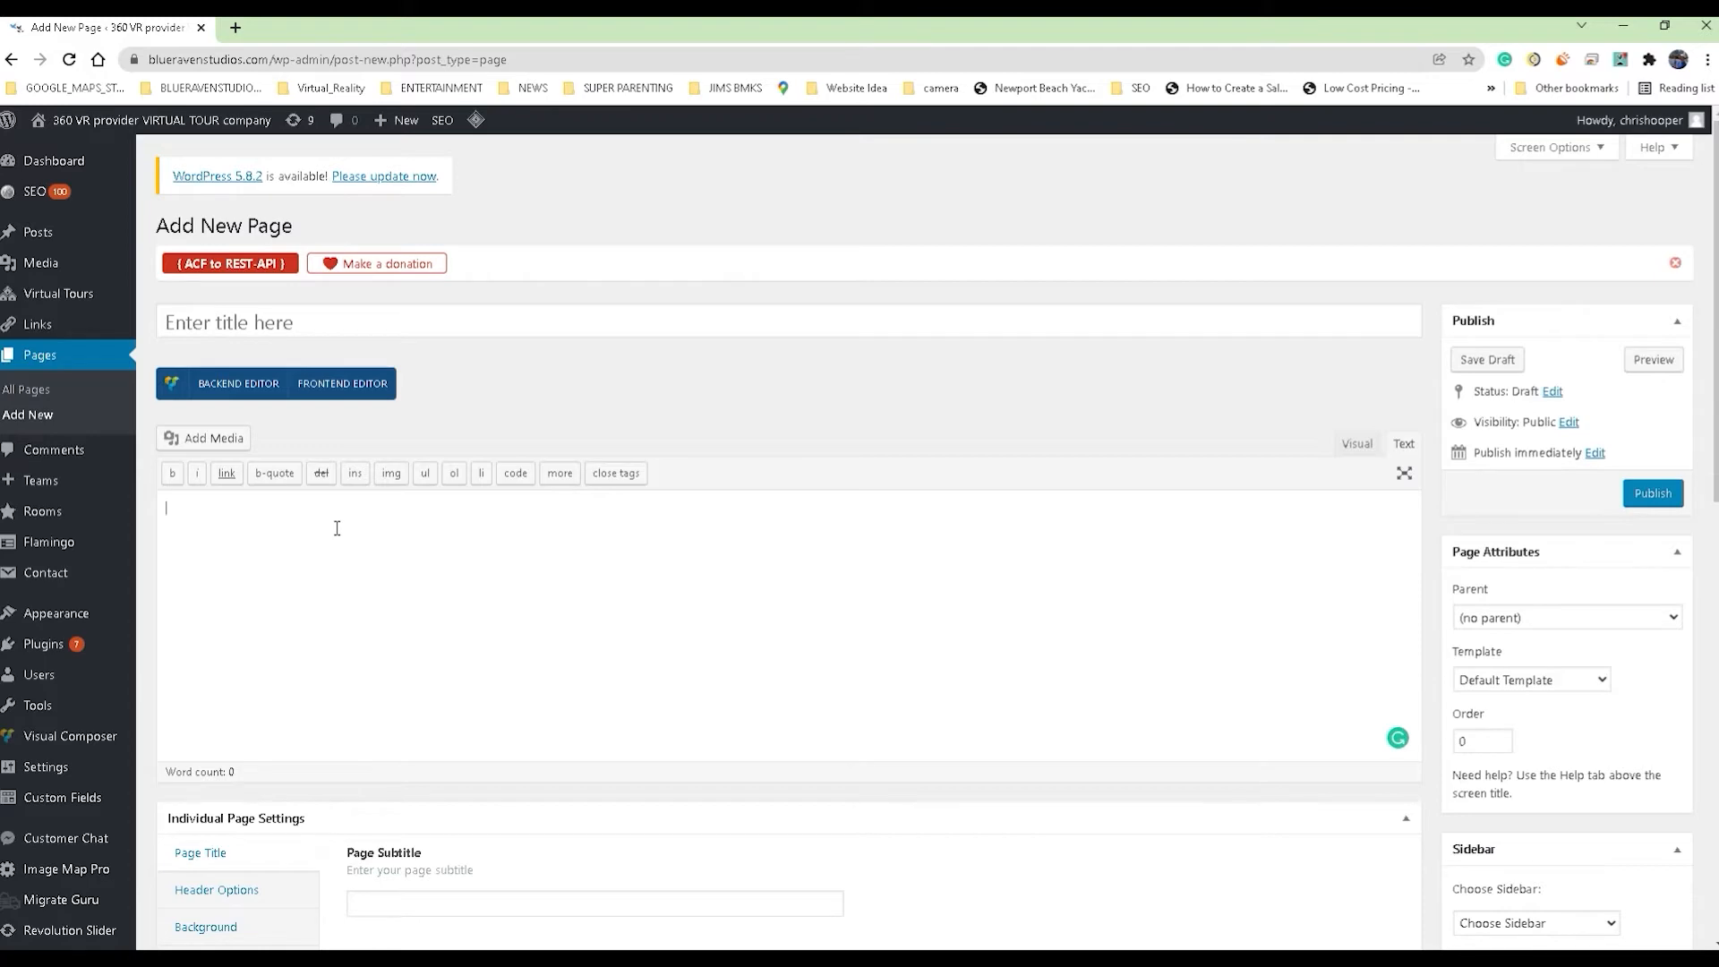